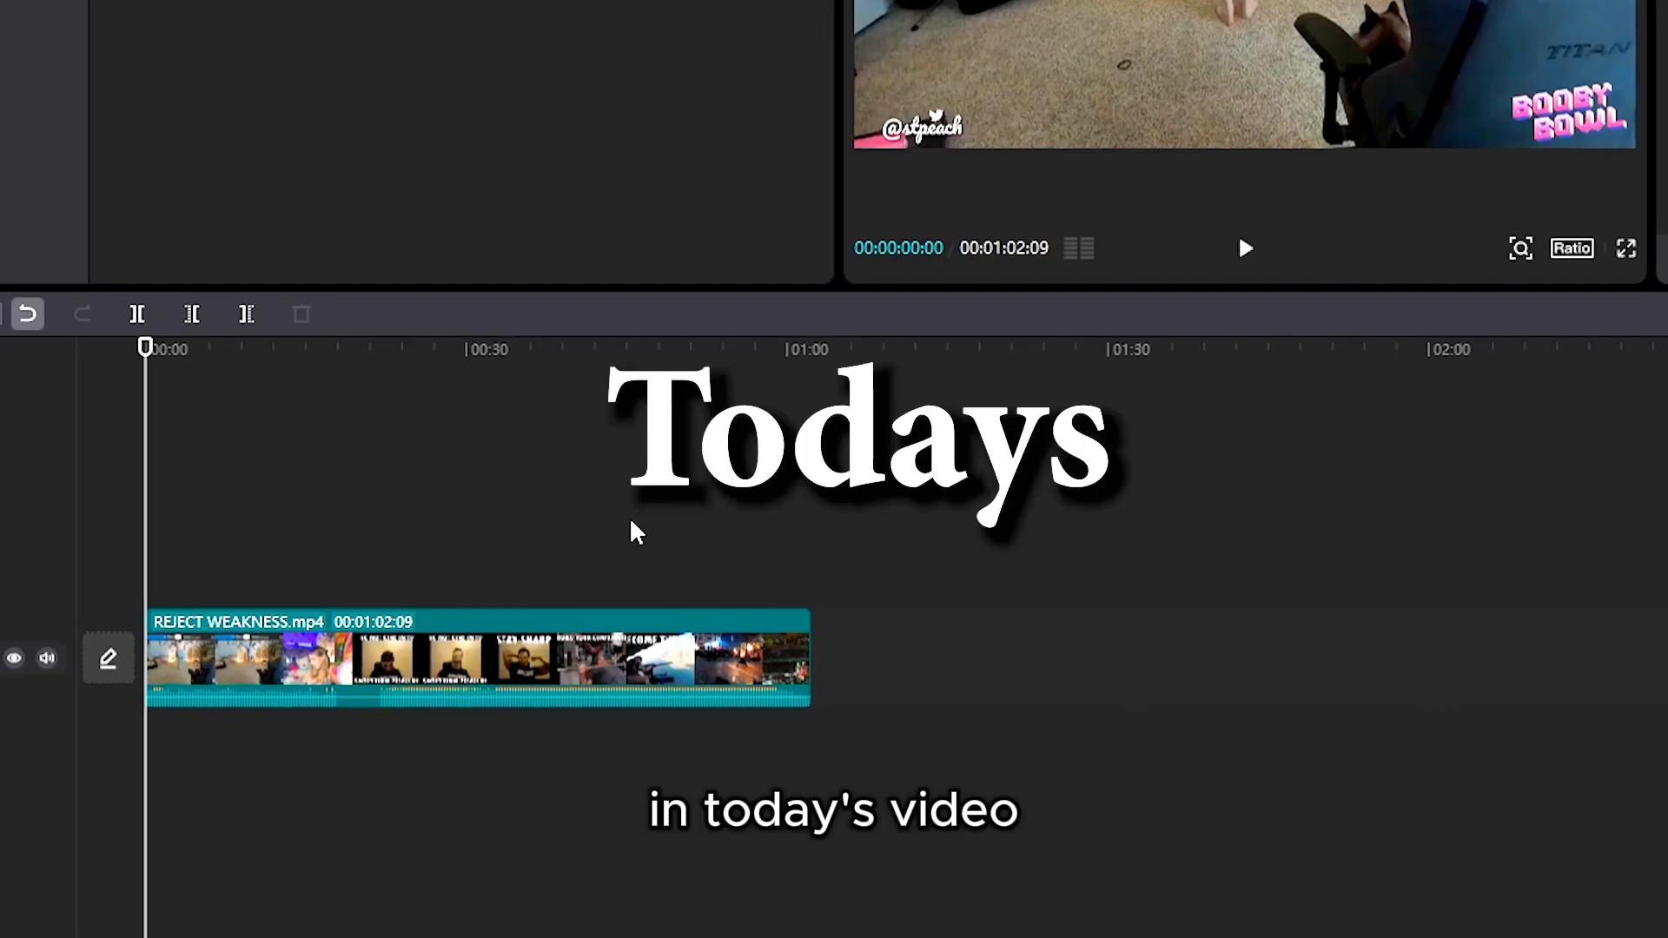
Make a first Extract audio attempt on the video clip from its context menu.
right_click(276, 656)
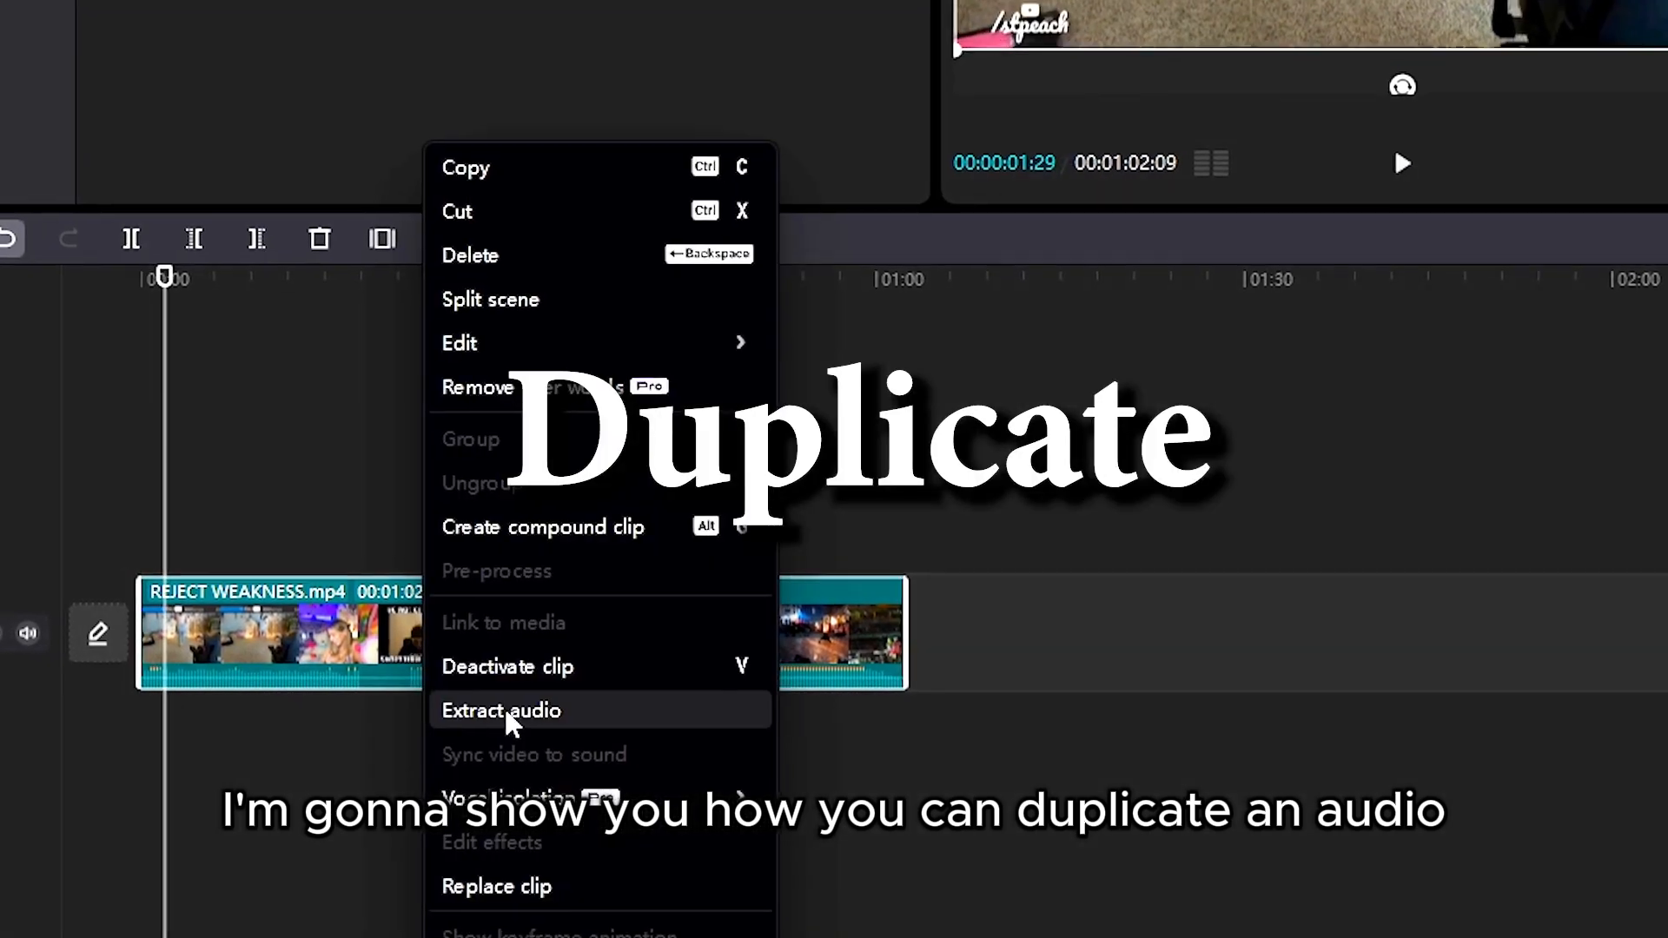
left_click(501, 711)
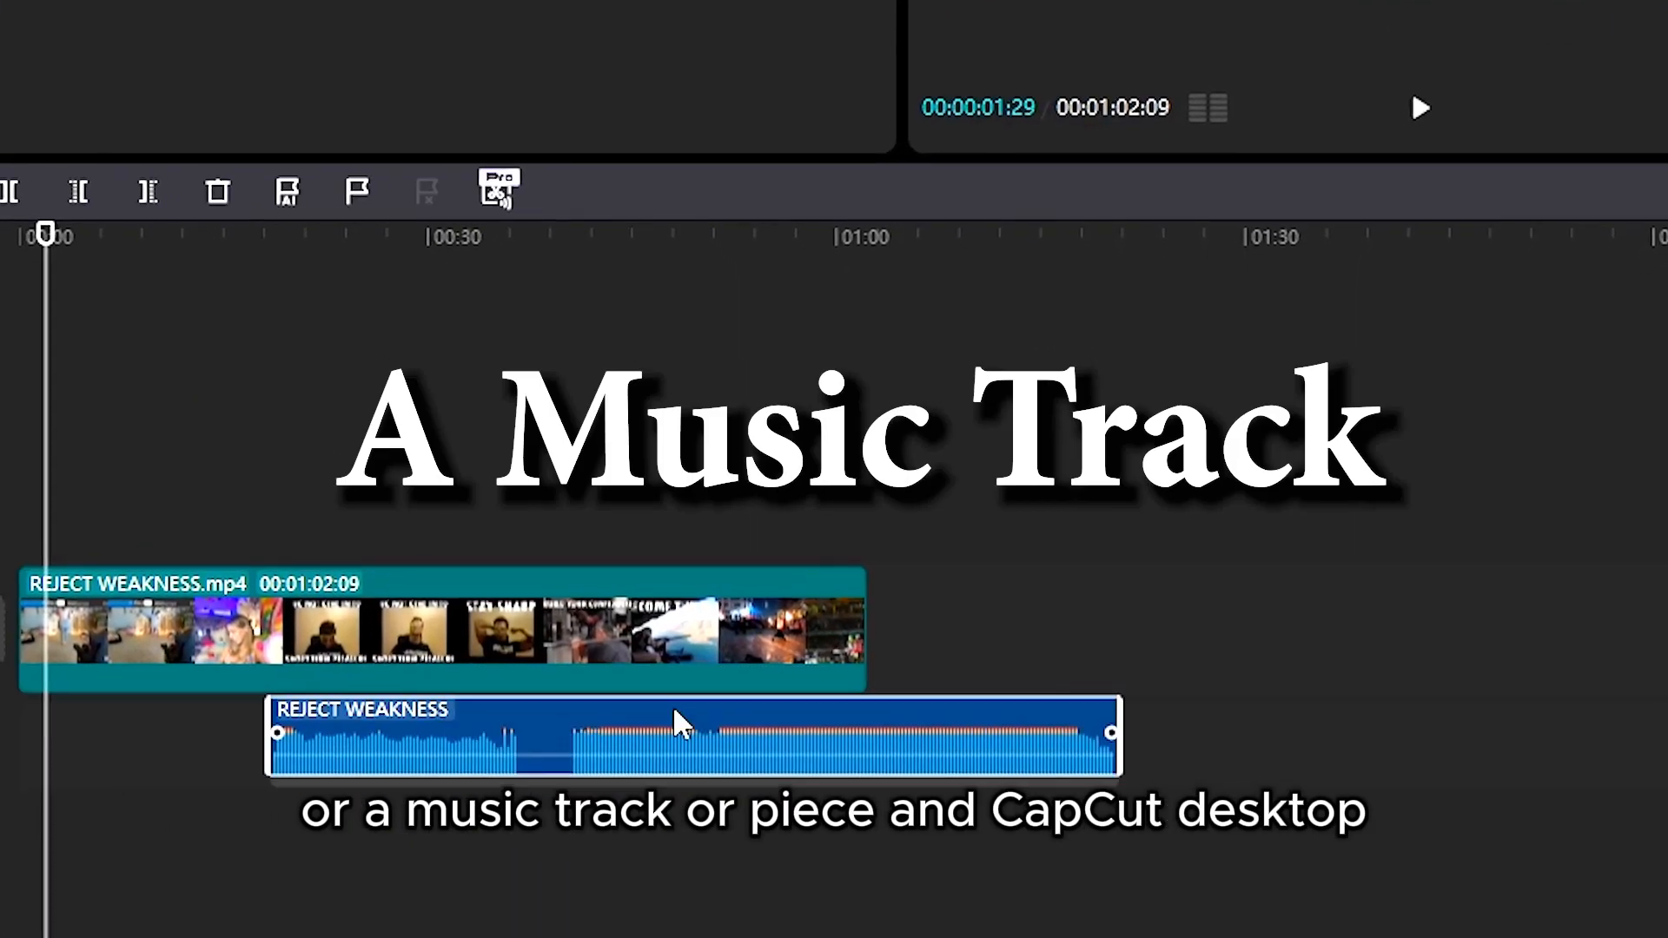
left_click(1419, 108)
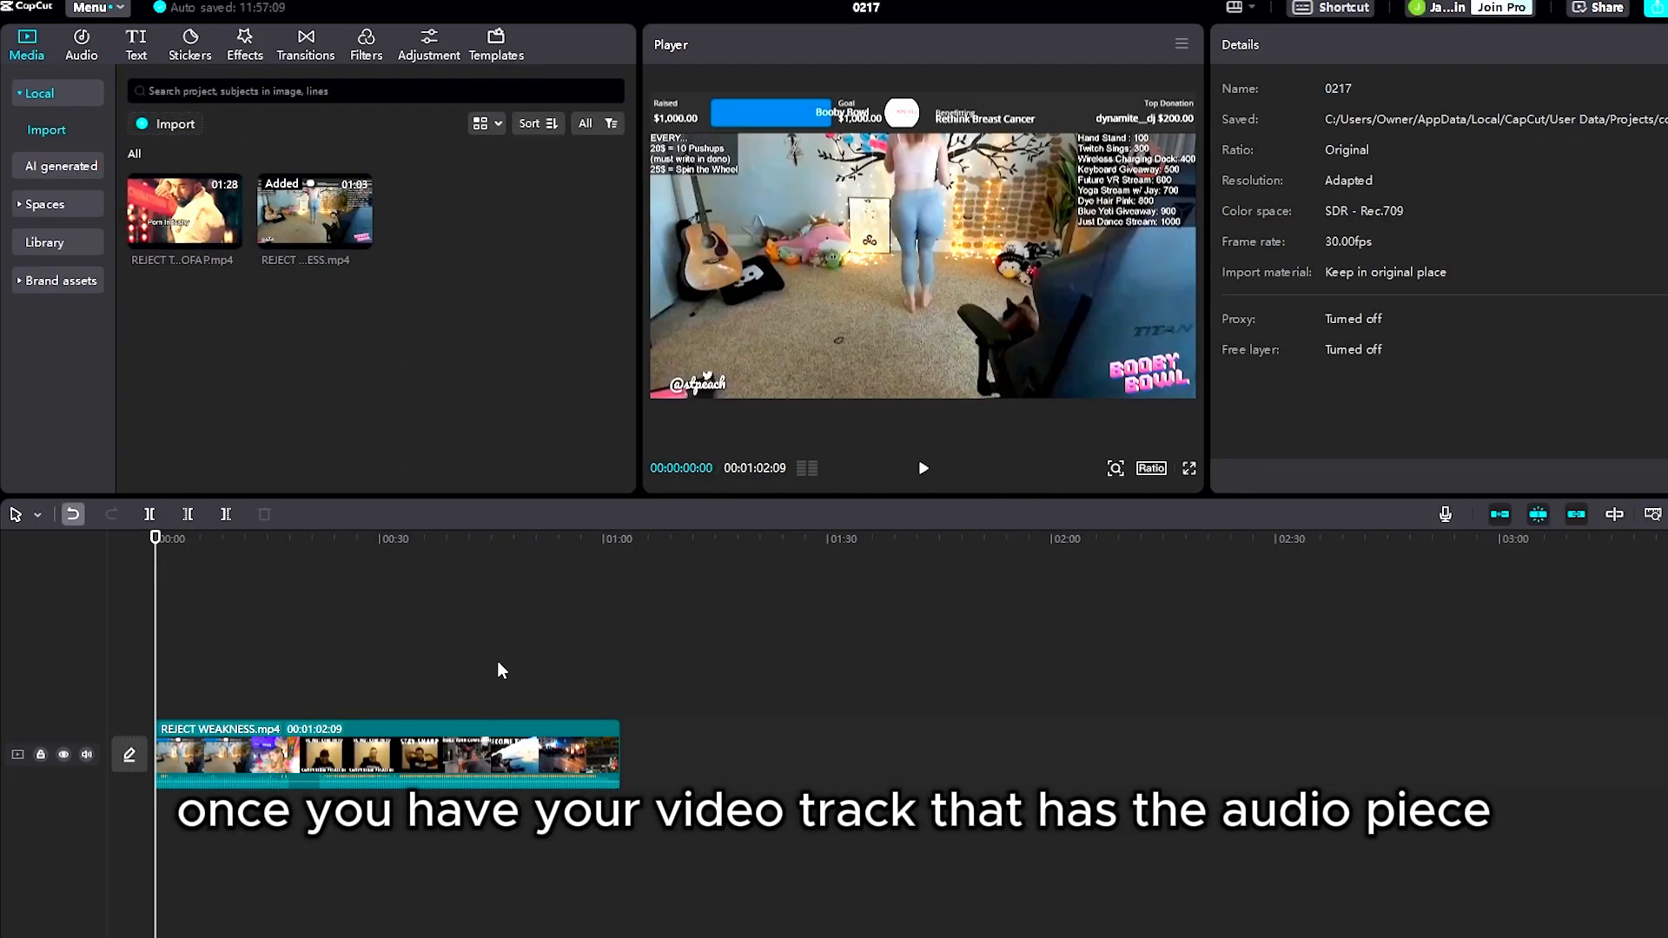
Extract the REJECT WEAKNESS clip's audio into a separate track beneath the video.
left_click(1189, 467)
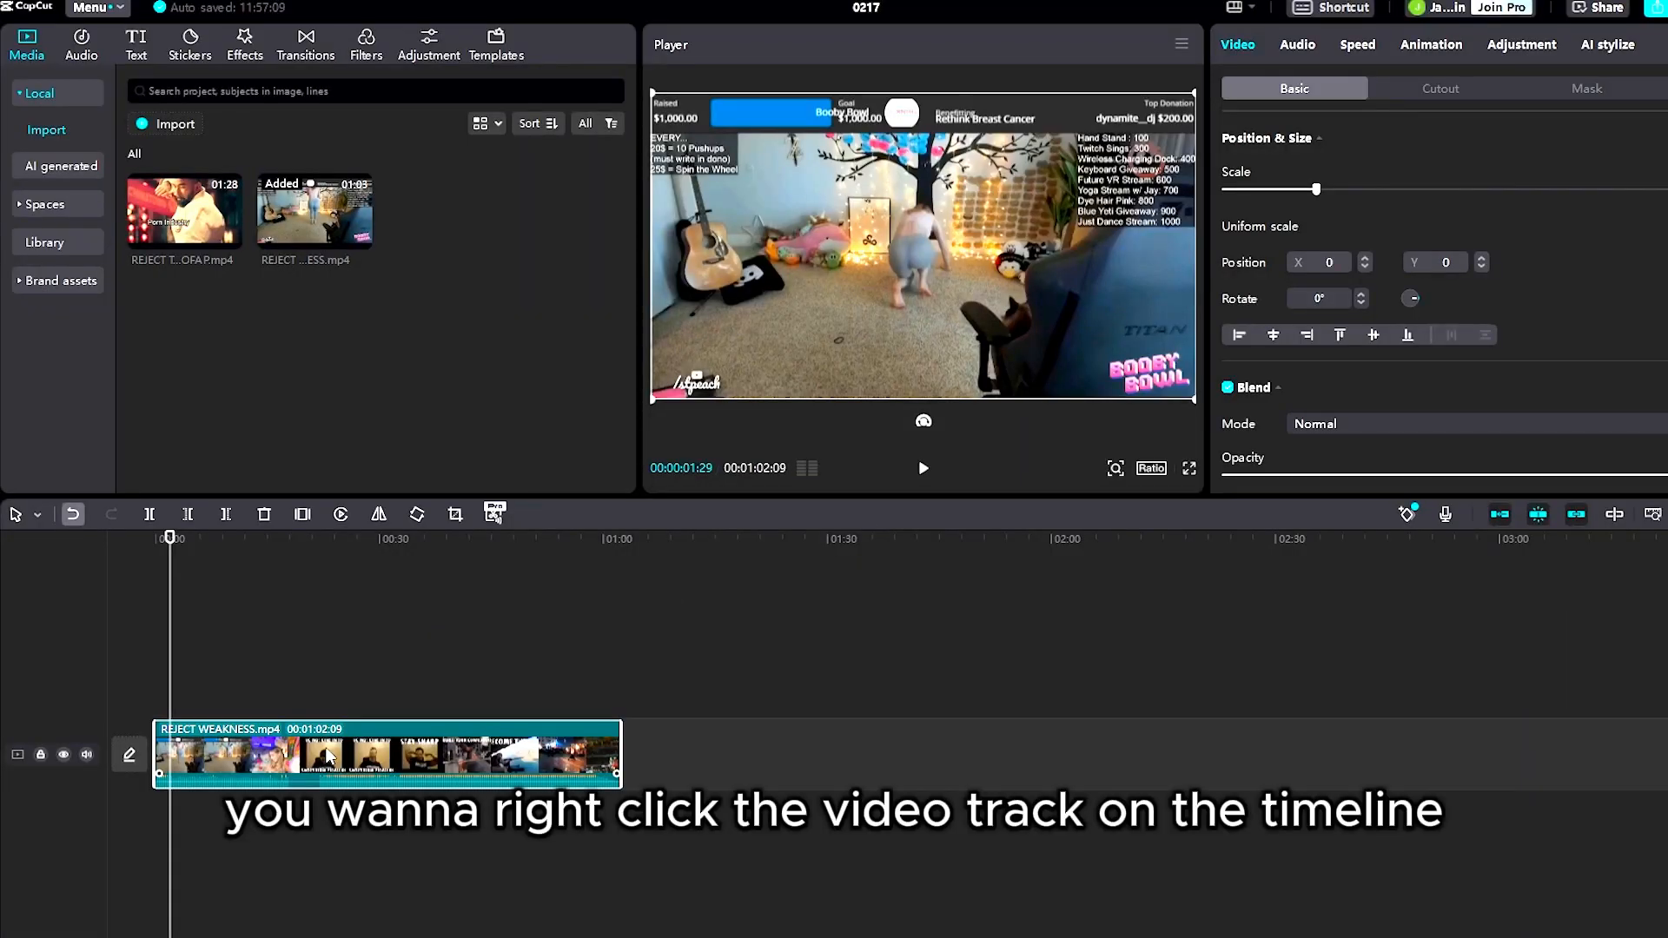
right_click(330, 756)
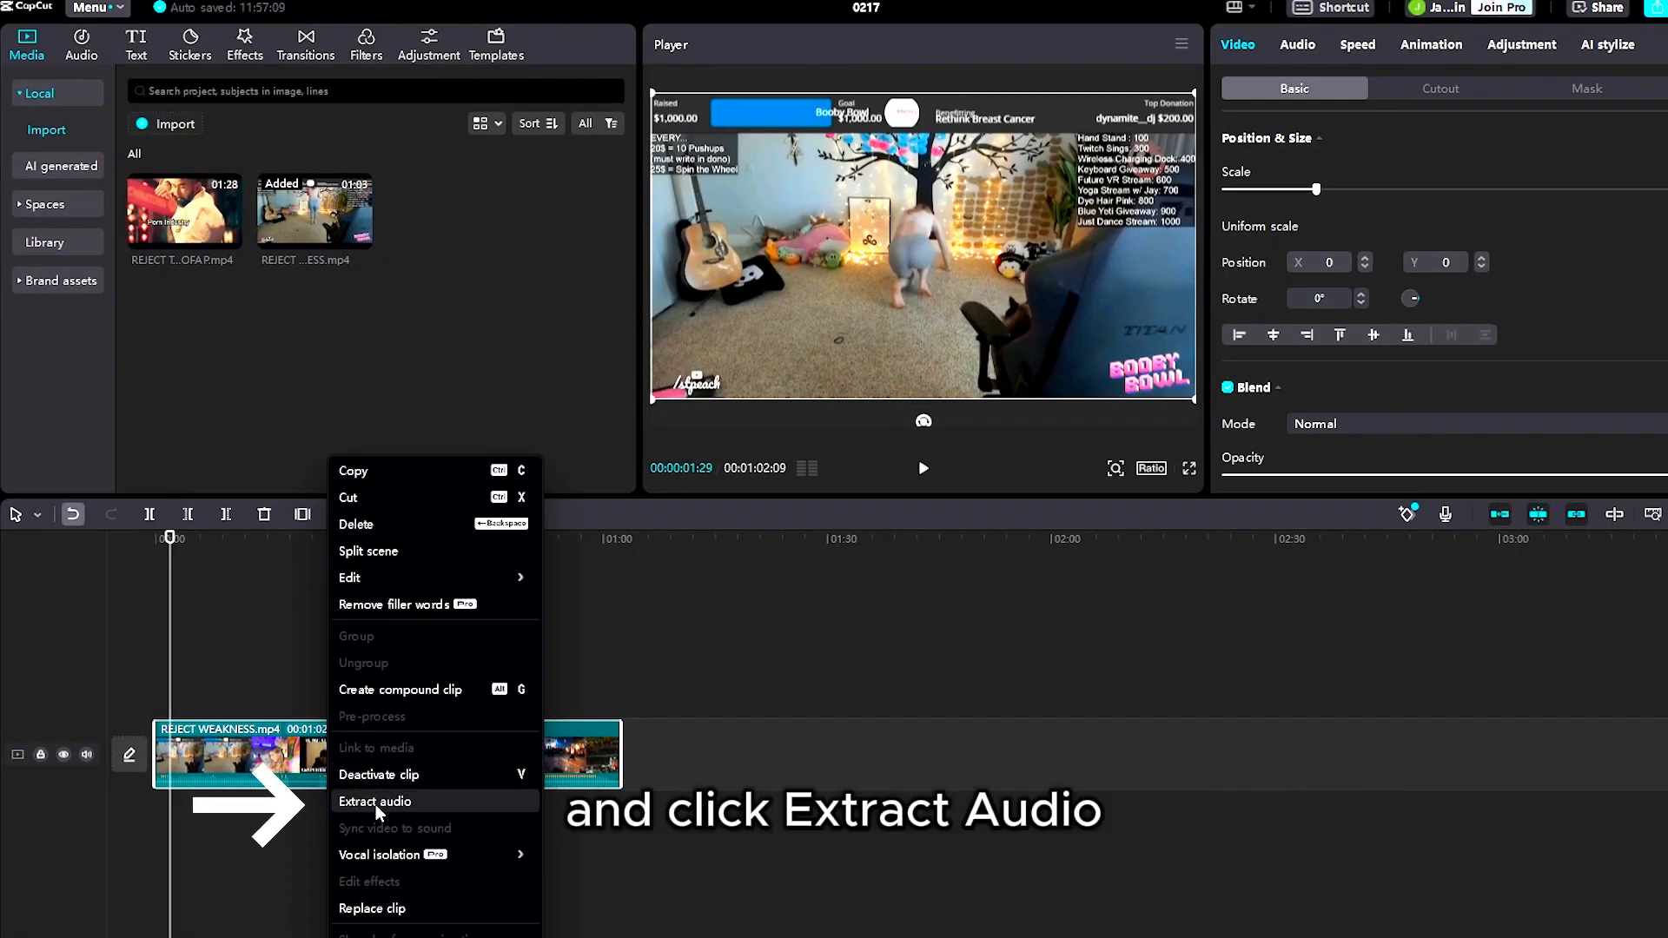
left_click(375, 801)
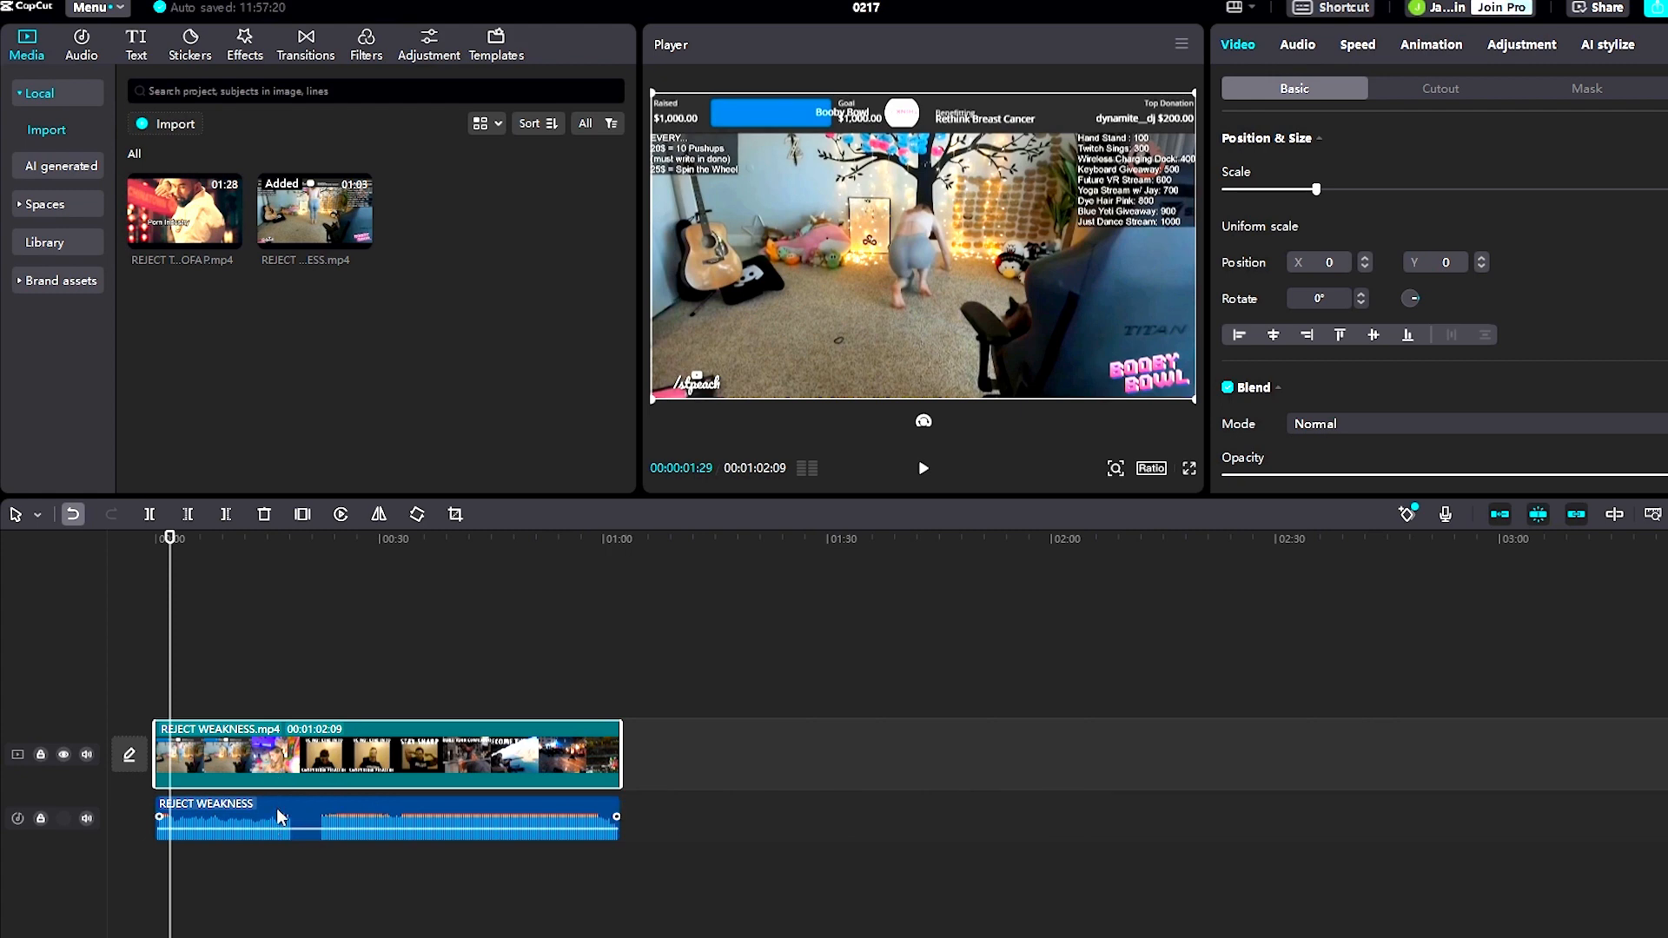
left_click(426, 818)
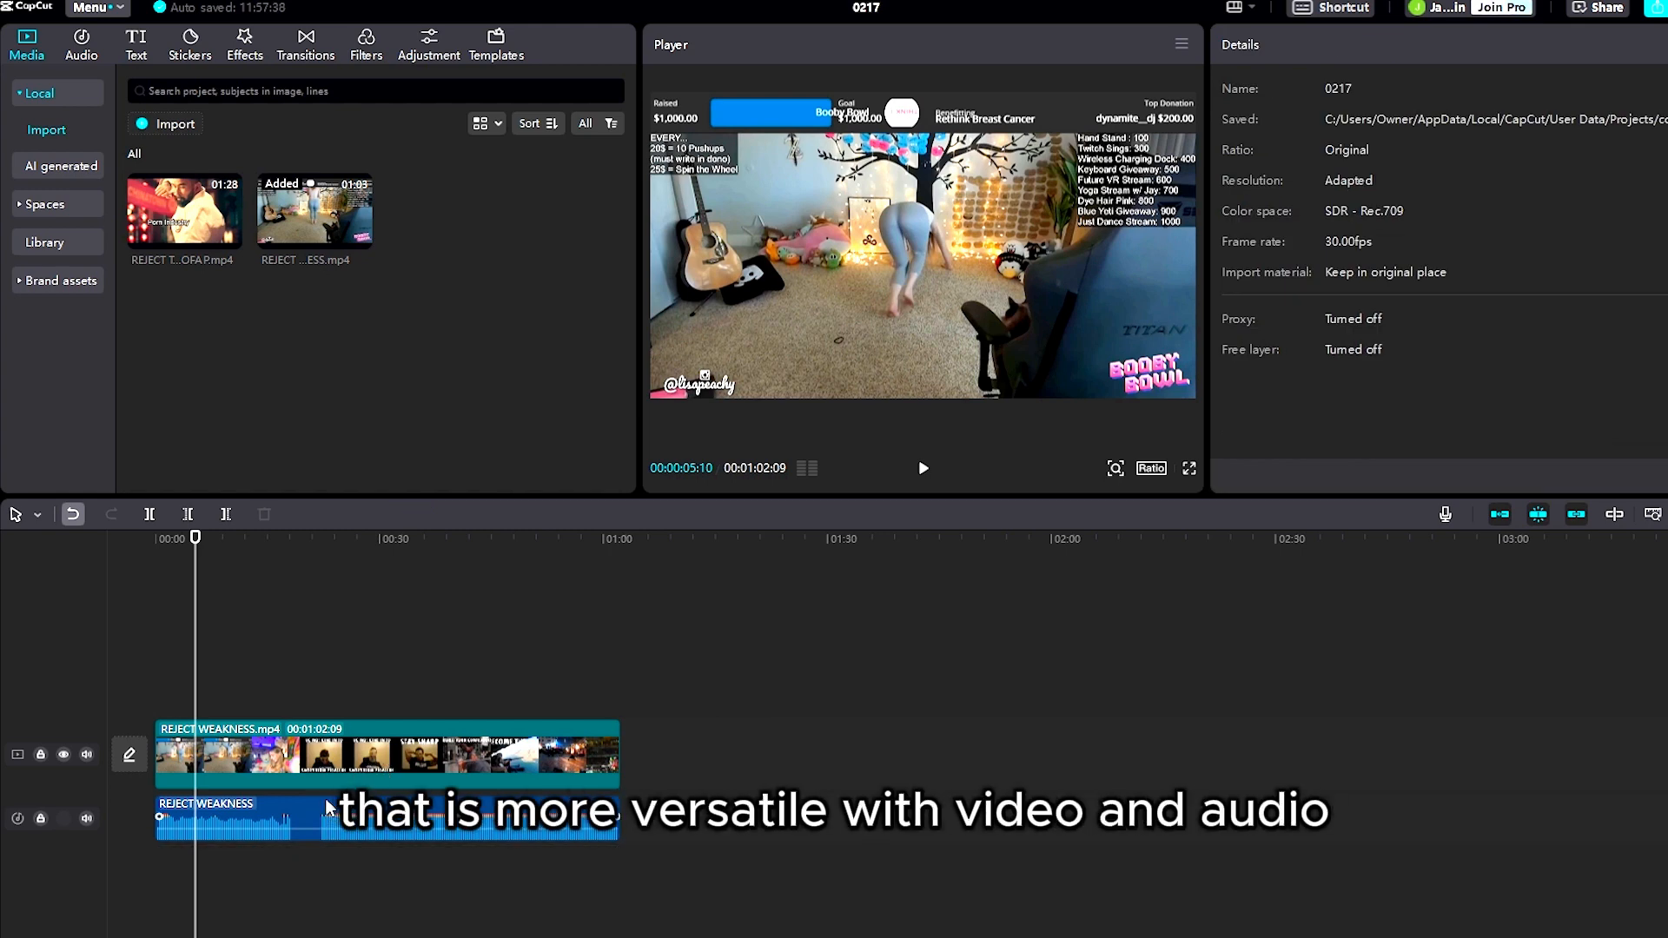
Recover the video clip's original audio, leaving the extracted track as a duplicate, and select that track.
left_click(330, 755)
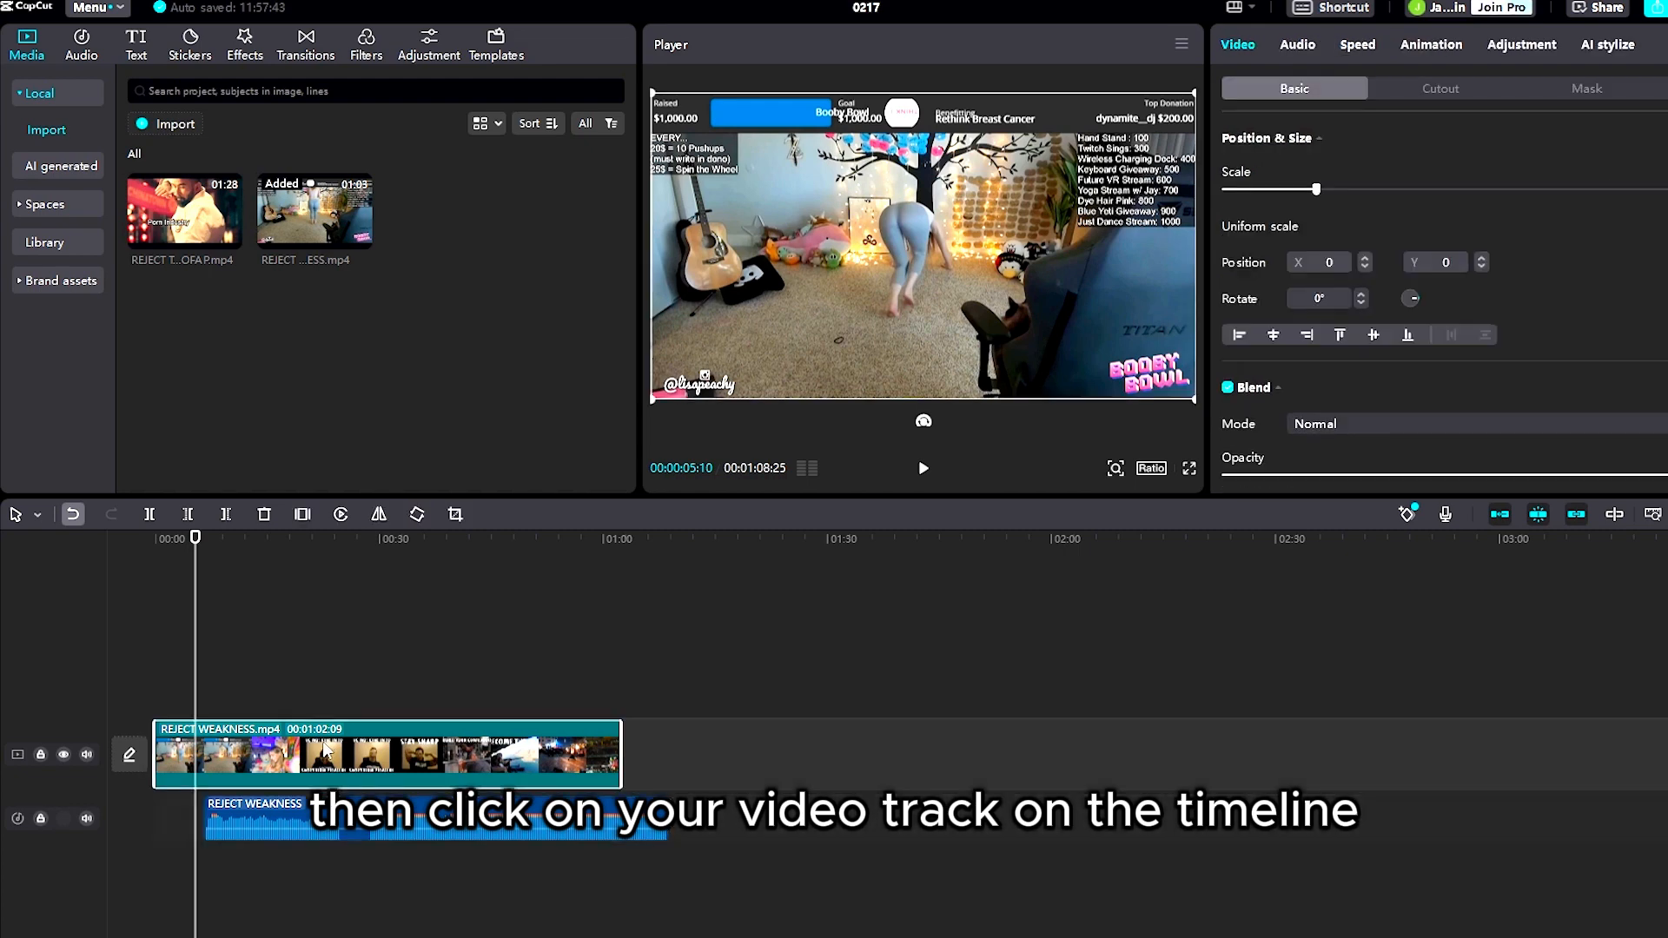
right_click(320, 752)
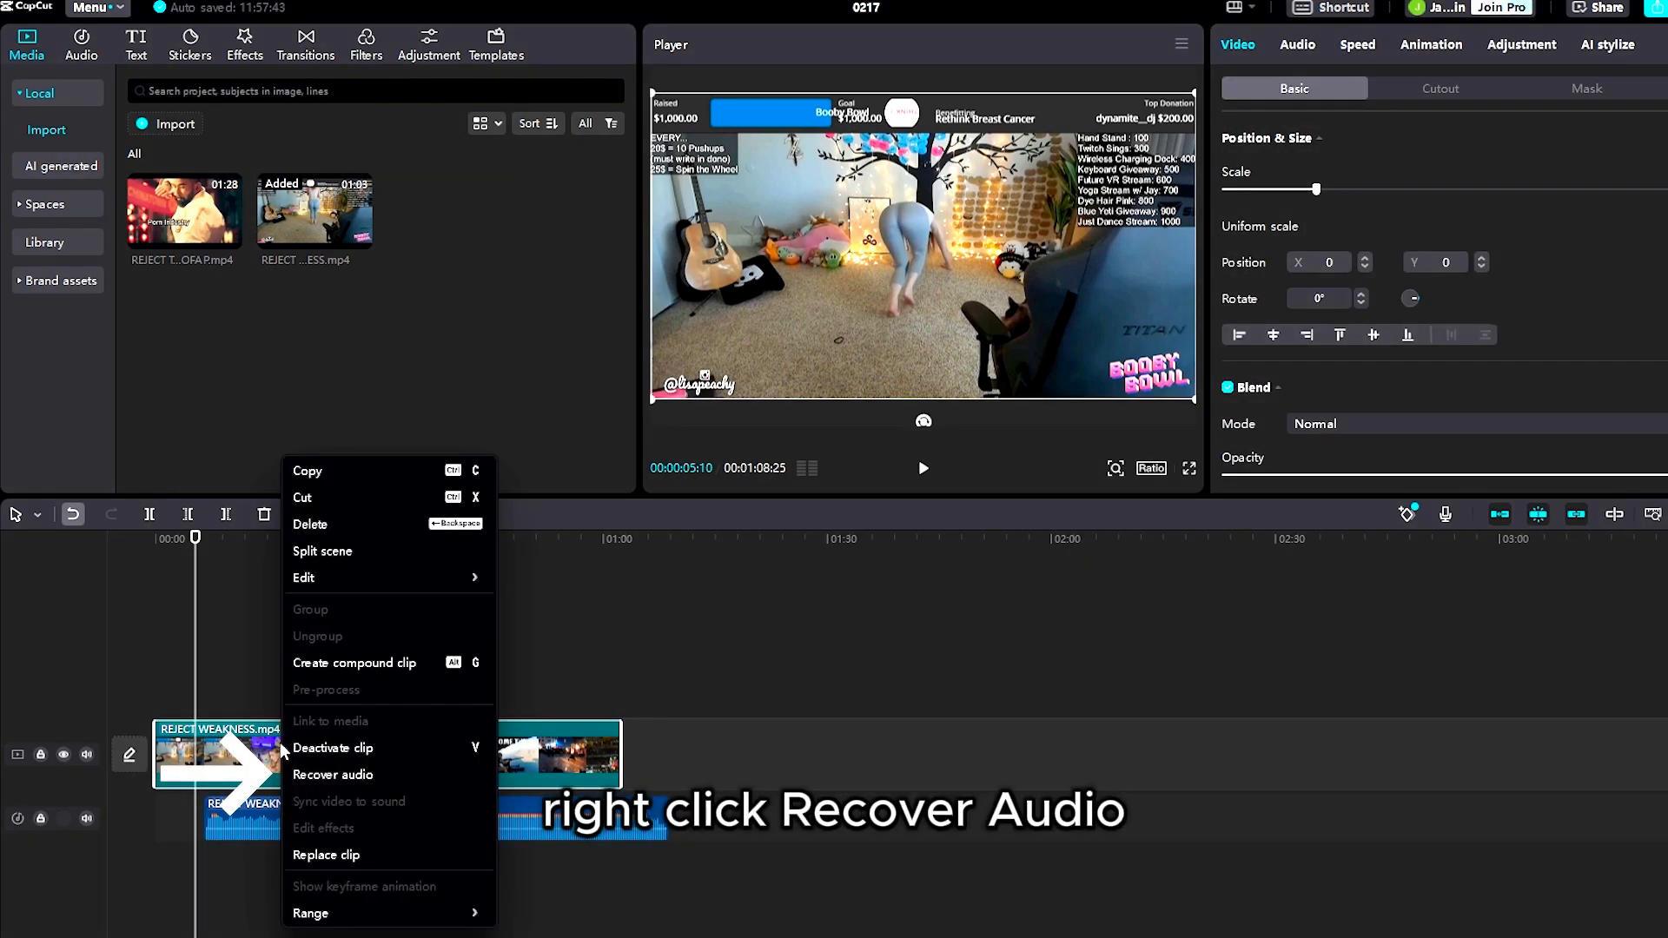
left_click(334, 774)
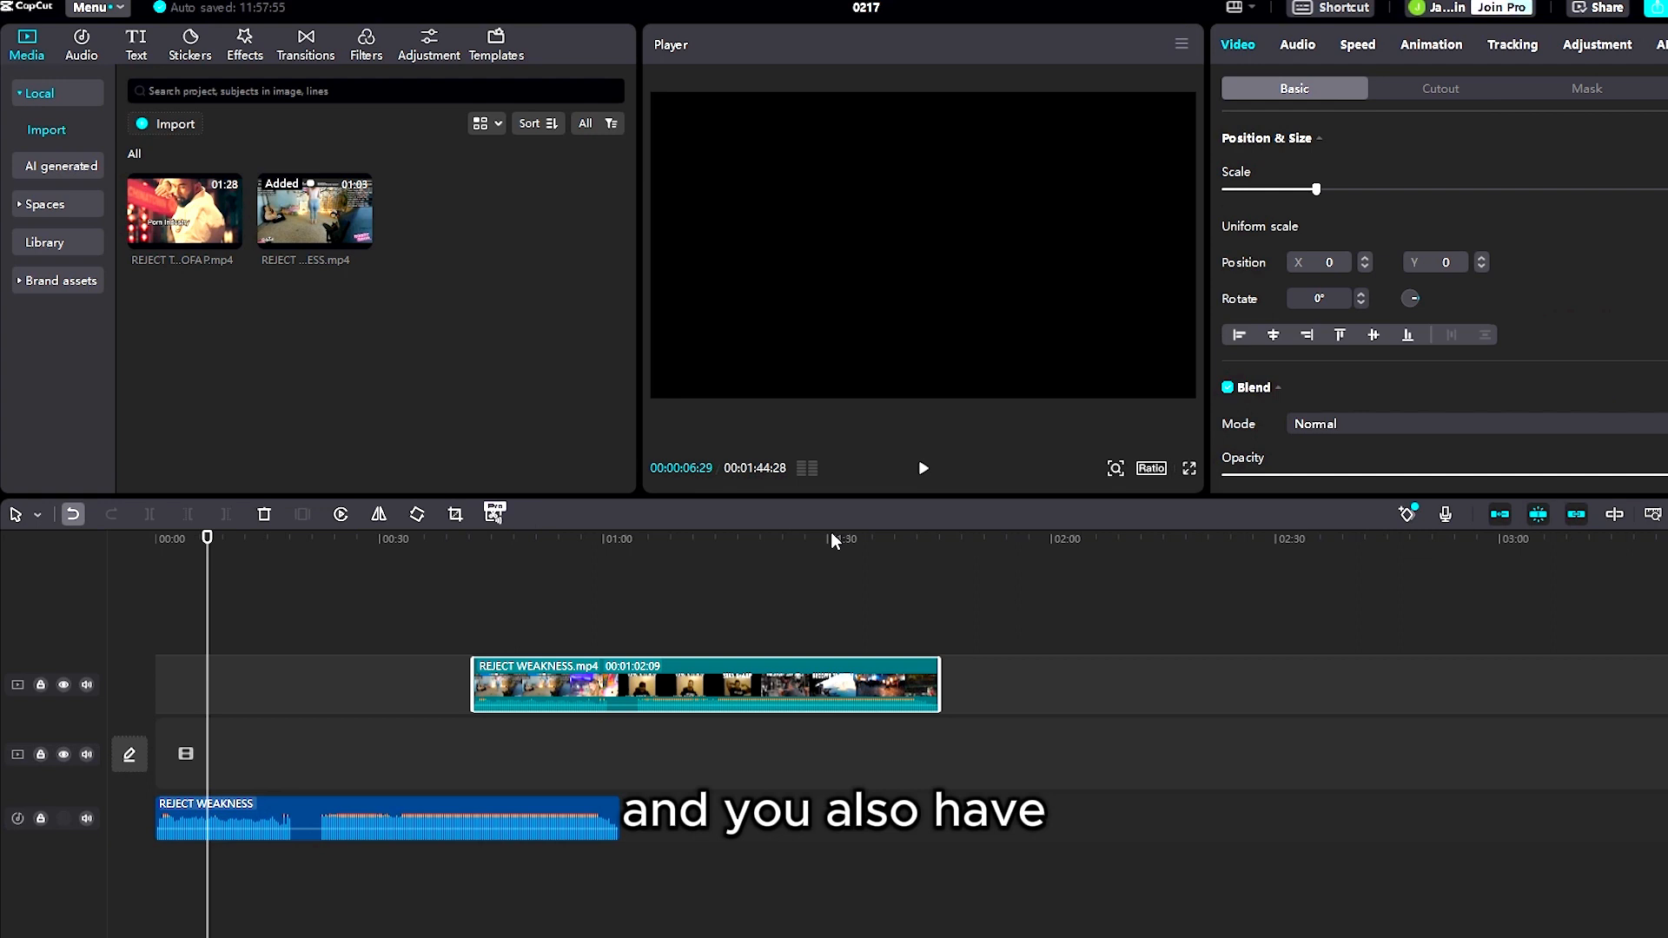
left_click(387, 818)
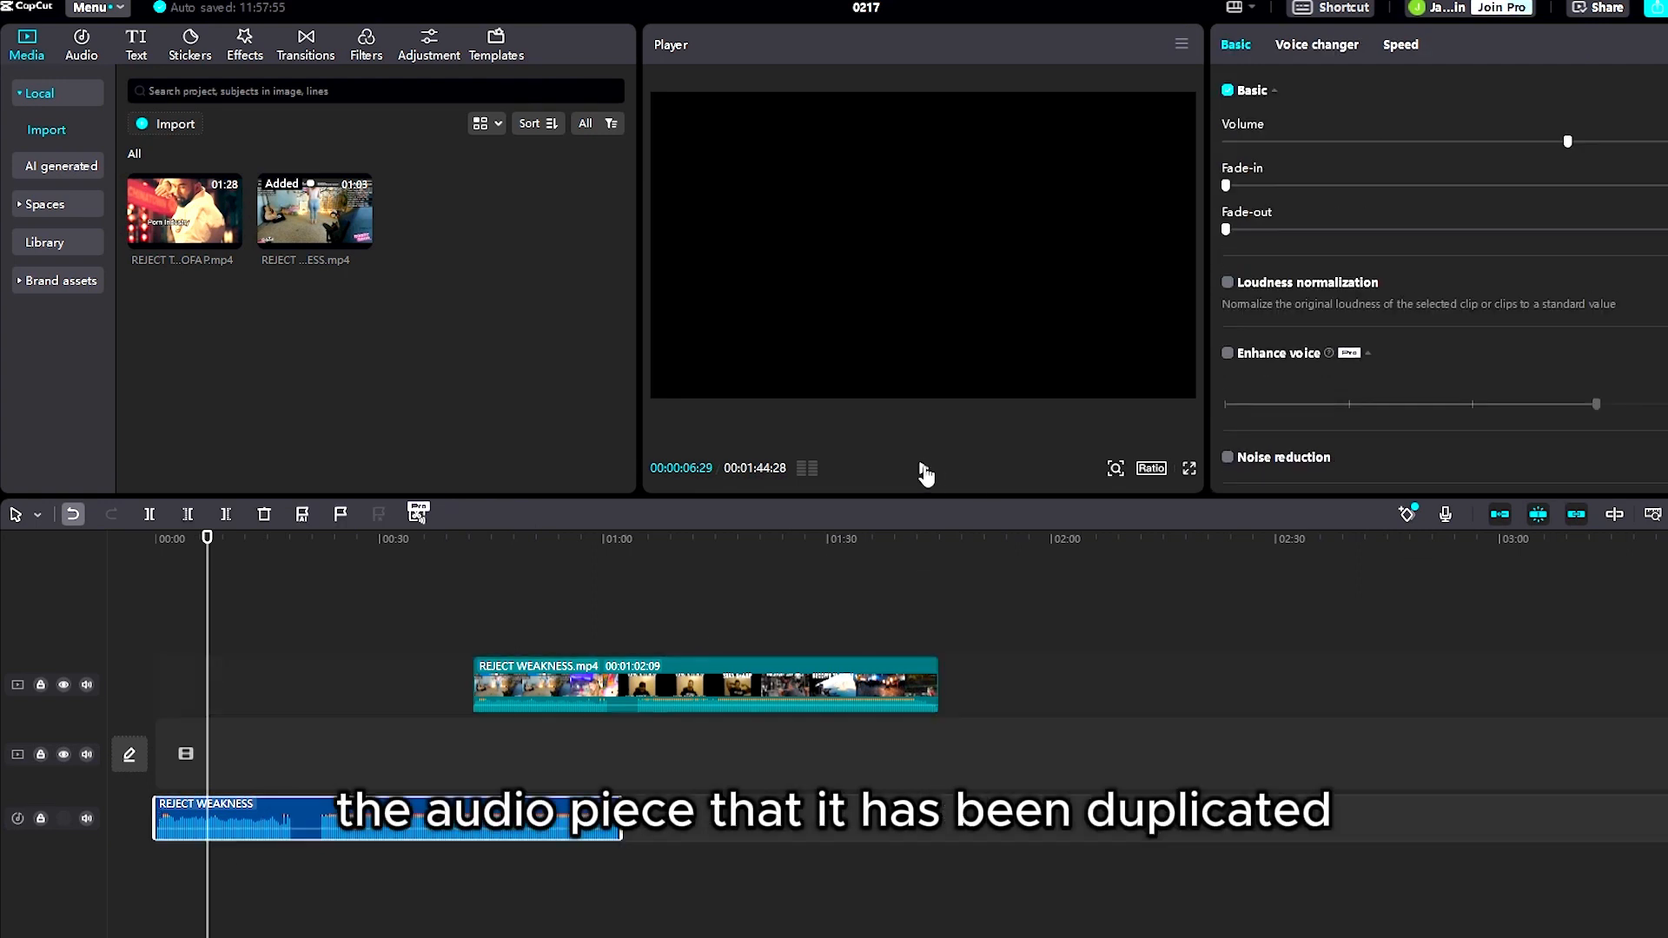